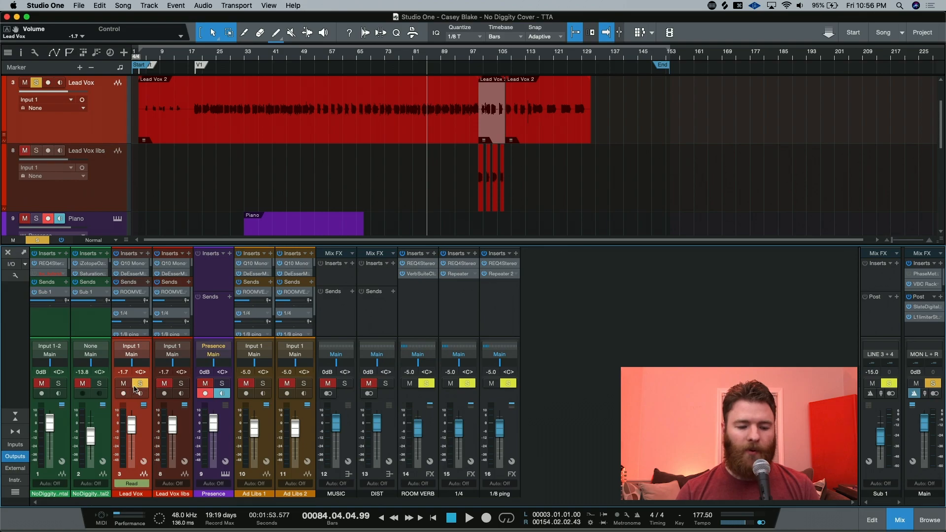
mouse_move(140, 389)
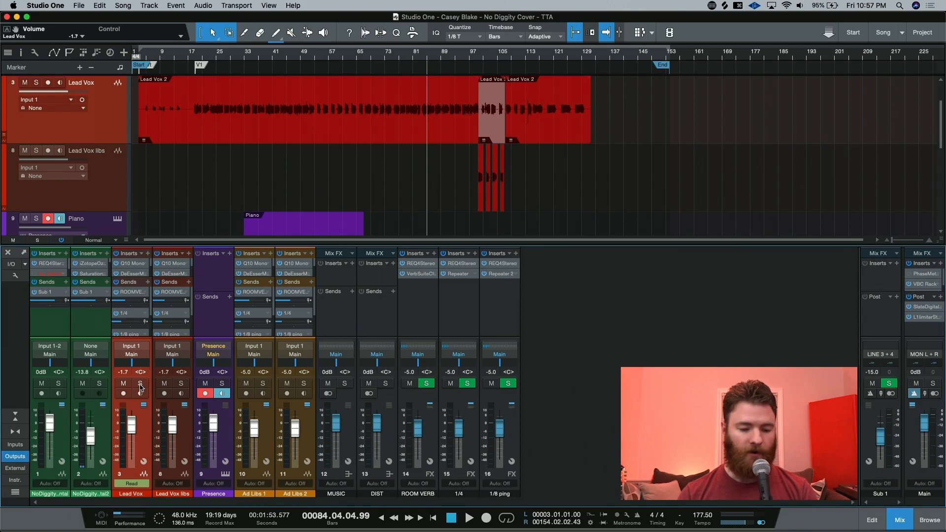
mouse_move(140, 385)
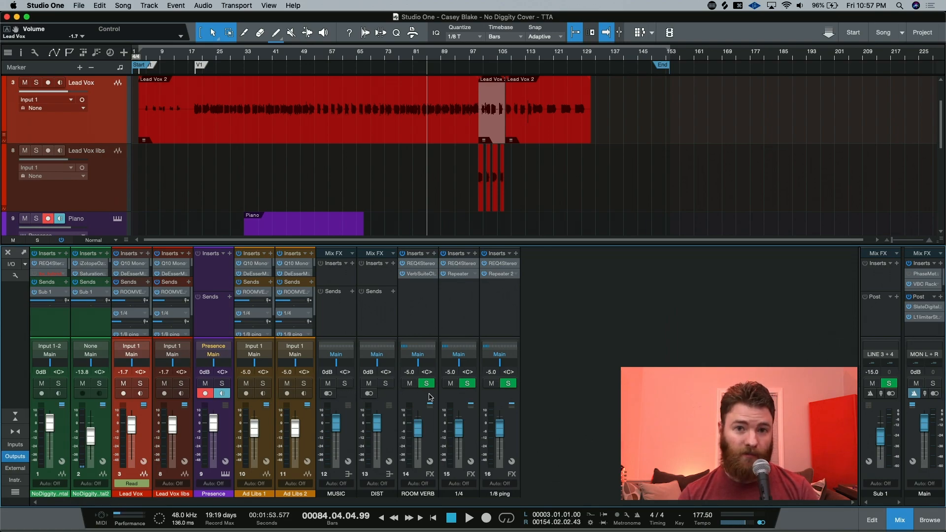
mouse_move(420, 400)
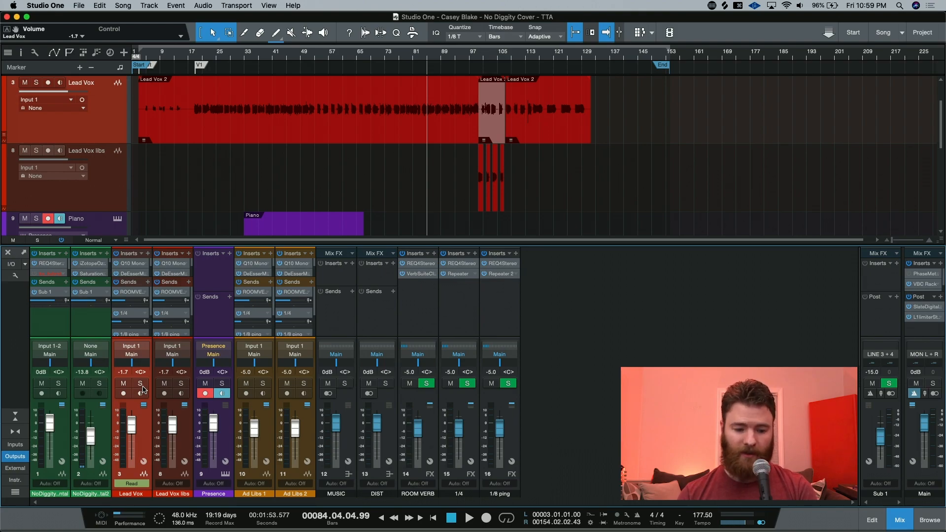
Enable Solo Safe on the Lead Vox channel strip via Shift-click on its S button.
click(140, 384)
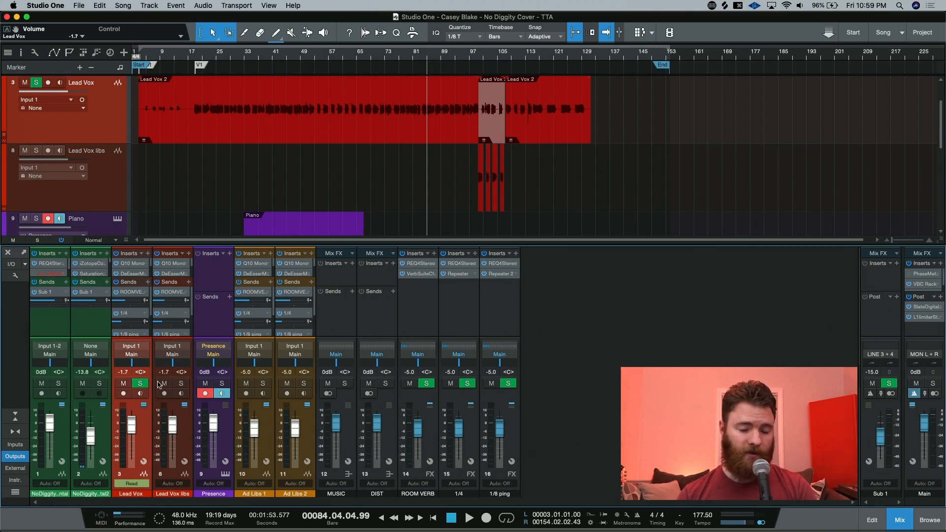
mouse_move(167, 364)
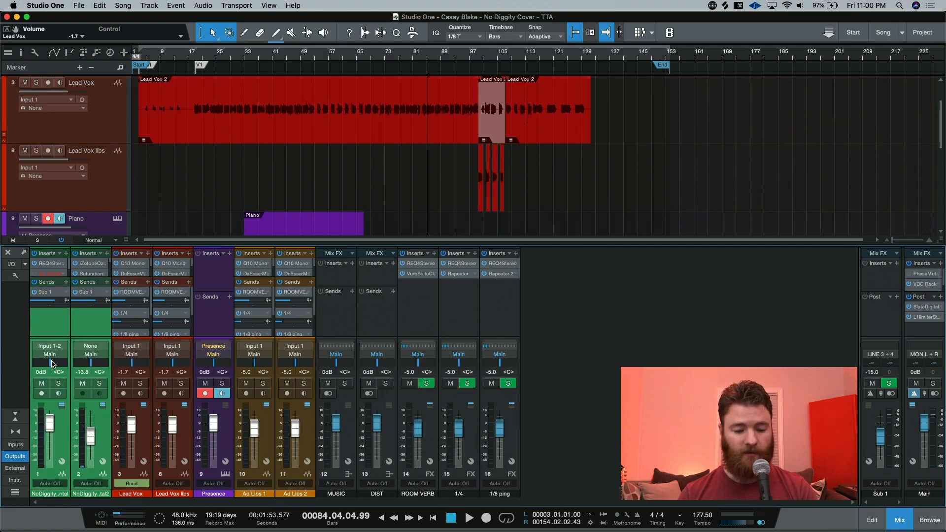
Set the output of instrumental channels 1 and 2 to the MUSIC bus.
click(91, 354)
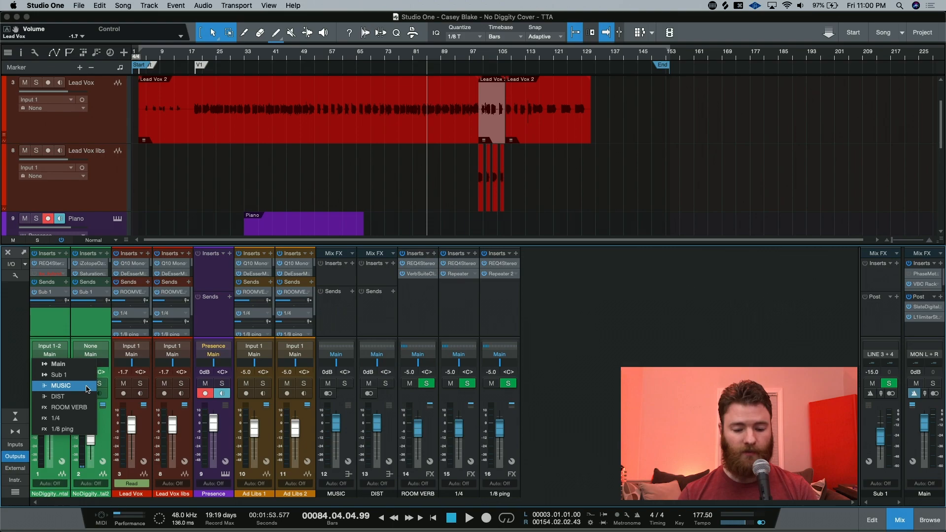
click(61, 386)
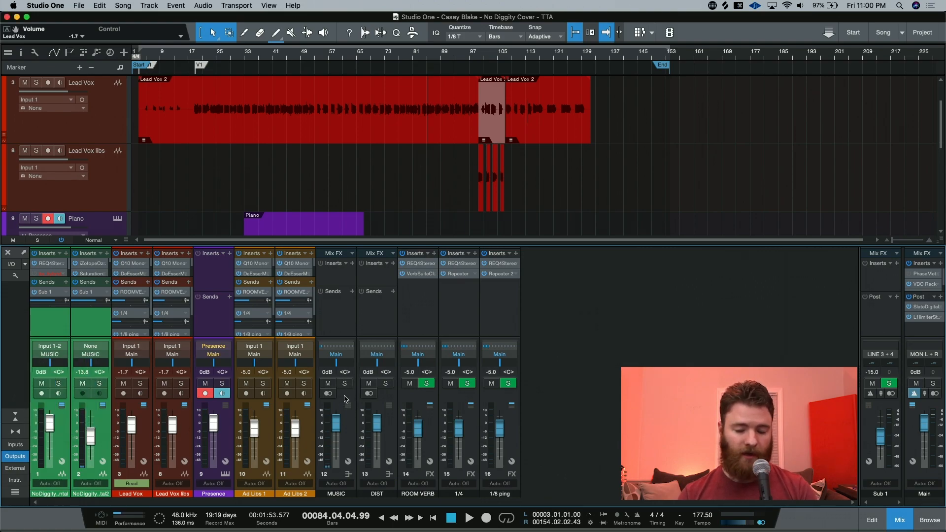
mouse_move(349, 420)
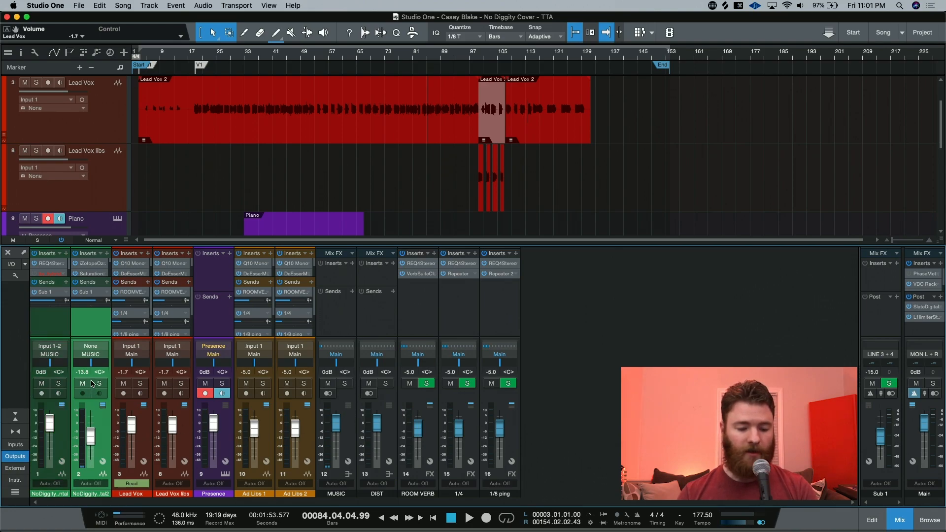
mouse_move(99, 384)
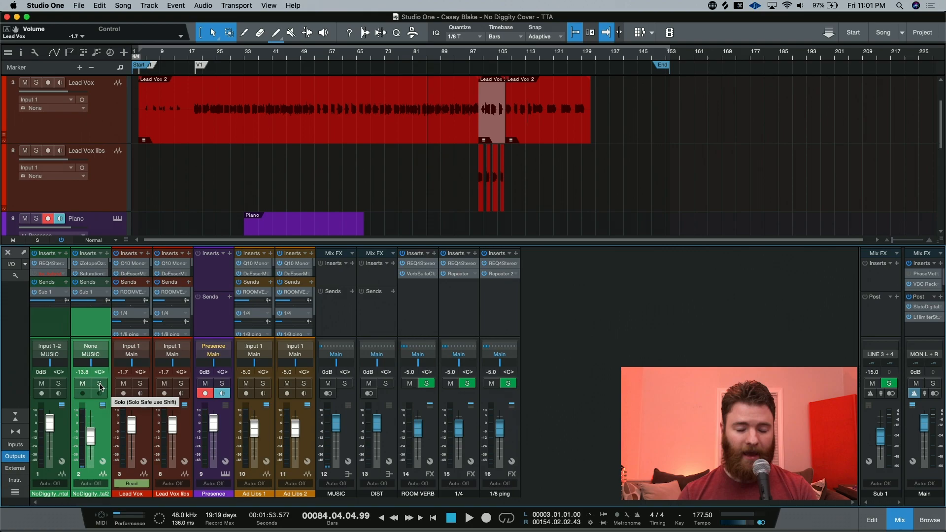